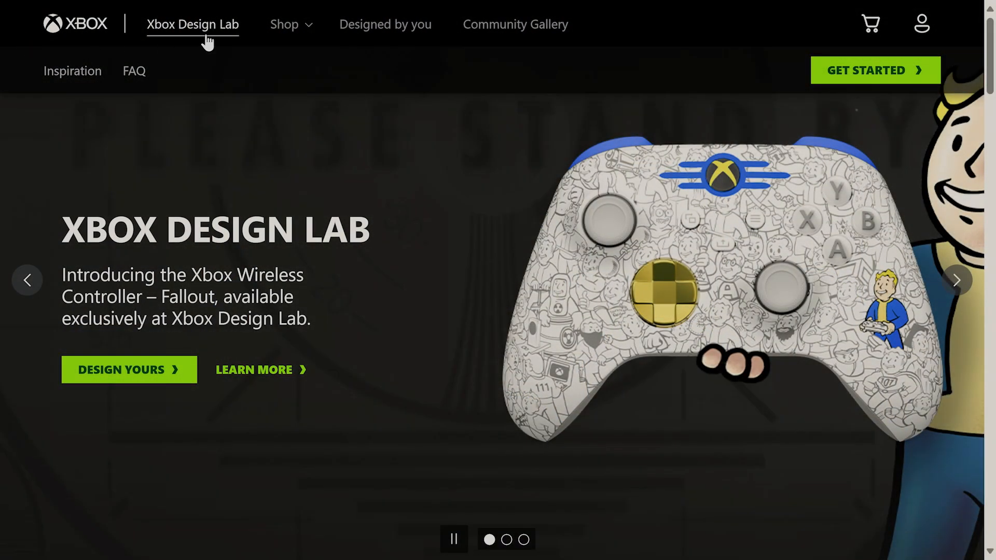
Reach the adaptive thumbstick toppers page and start designing a custom topper.
left_click(284, 24)
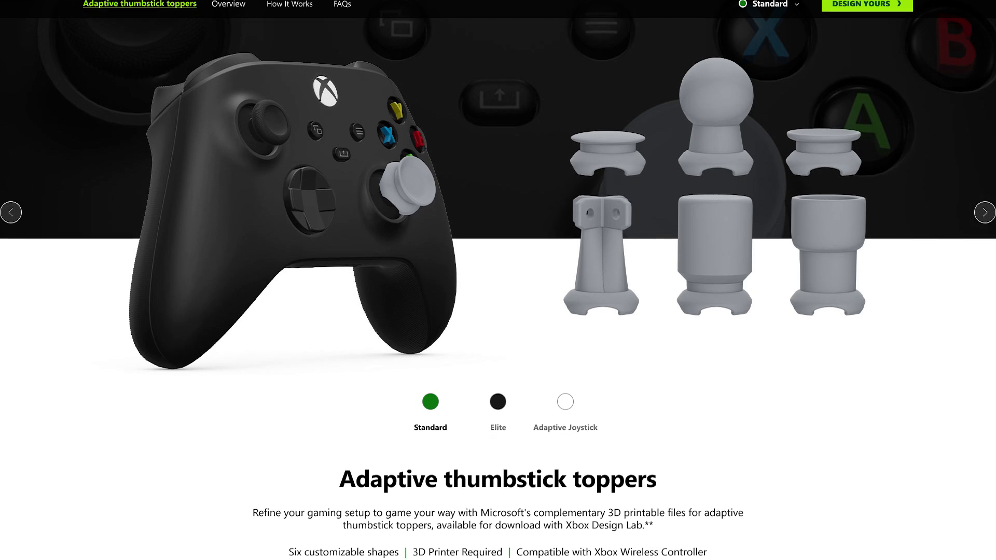
scroll("down", 3)
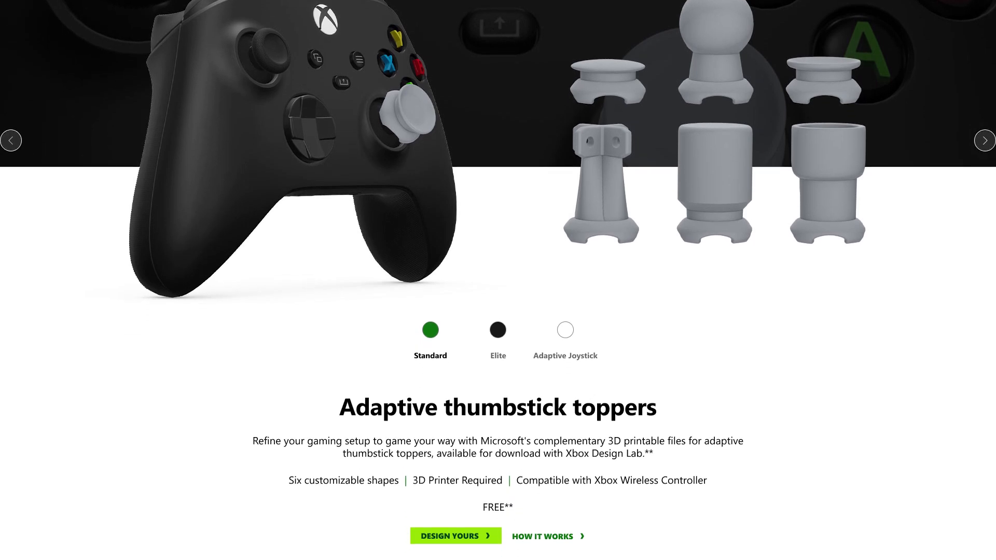
scroll("down", 3)
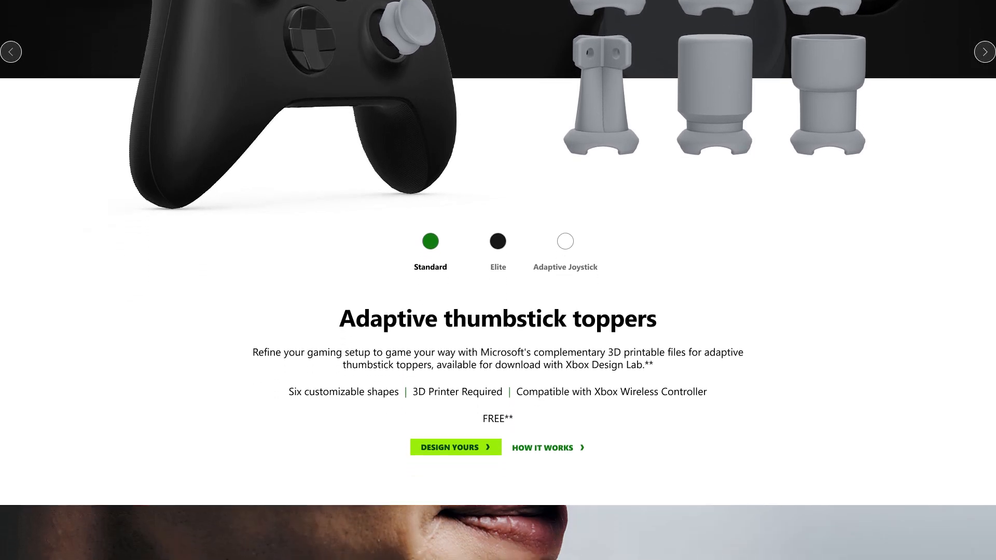
scroll("down", 3)
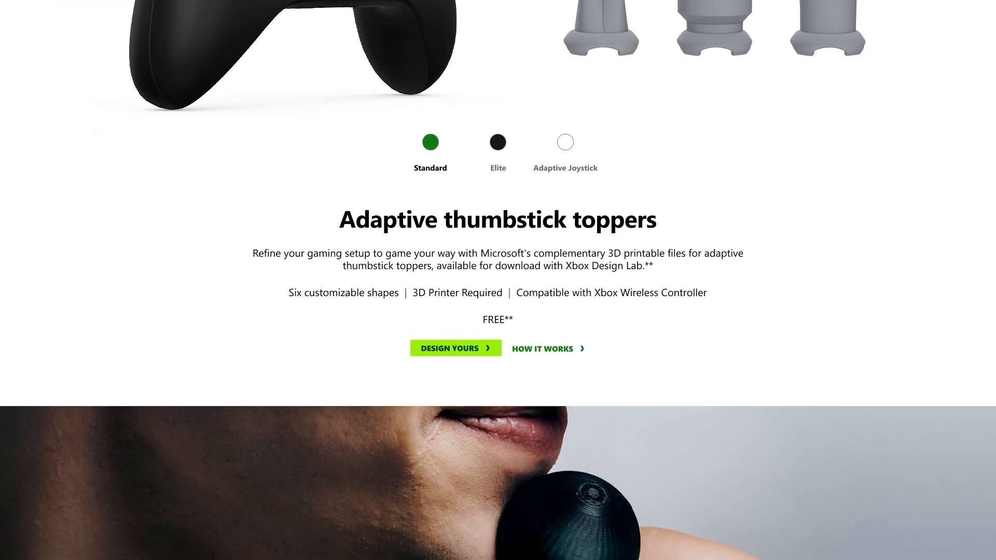
left_click(456, 348)
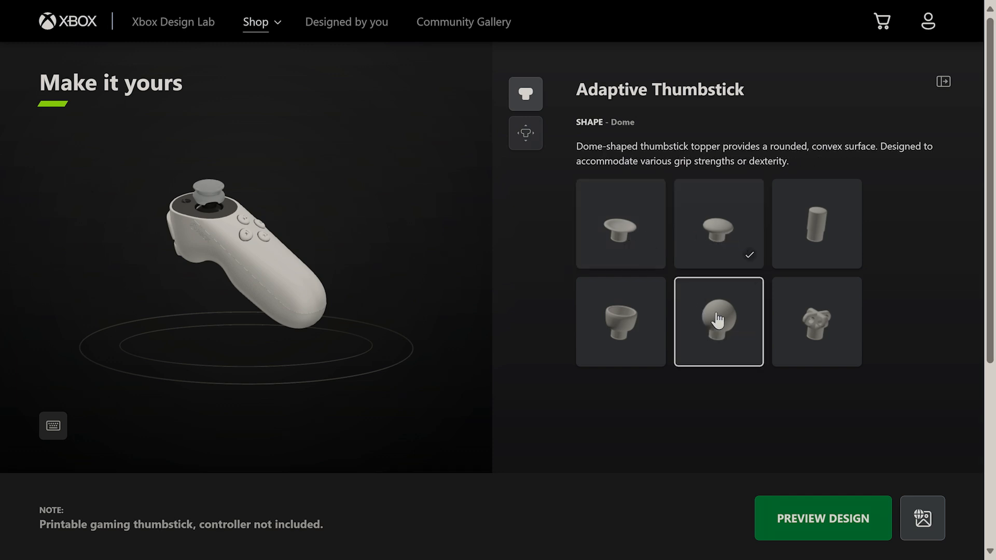
Choose the Sphere topper shape, sized in inches at 3/4 in wide and 1 in high.
left_click(718, 321)
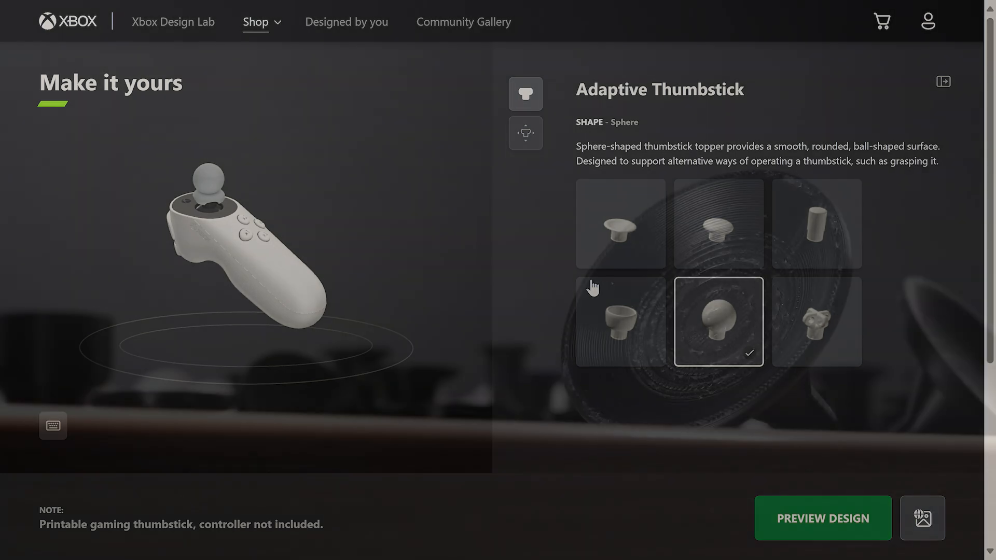
left_click(525, 134)
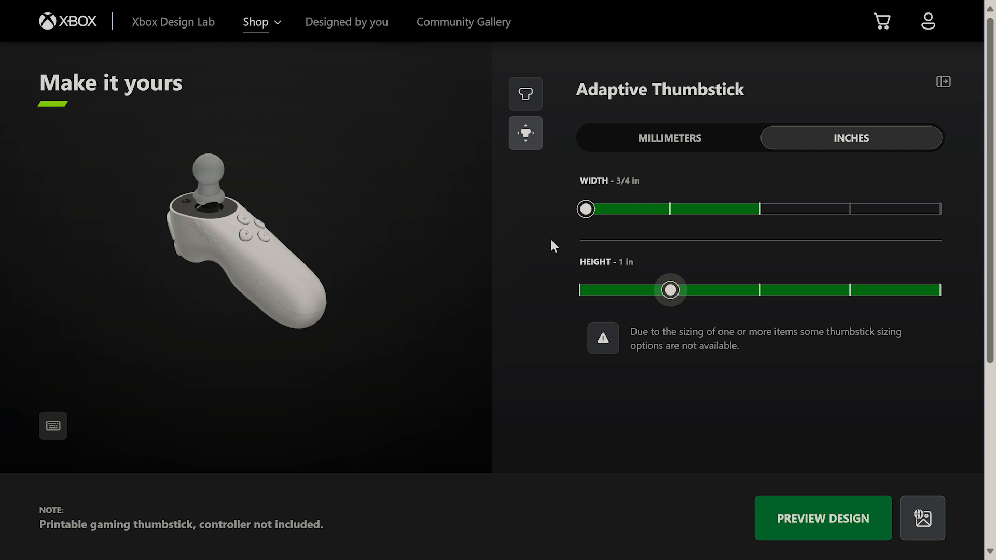
mouse_move(856, 300)
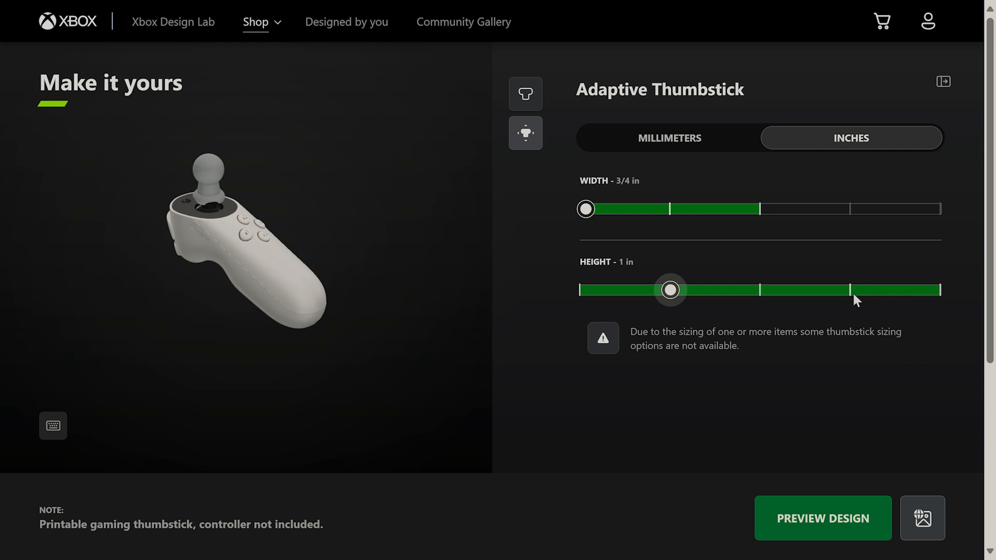
mouse_move(819, 510)
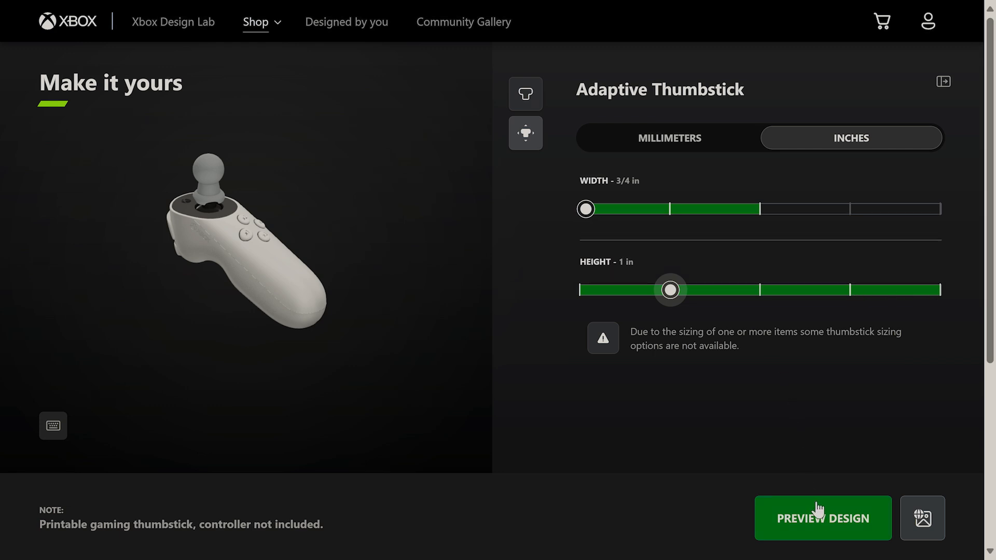
Preview the sphere topper, add it to the cart, check out free, and download all print files.
left_click(821, 518)
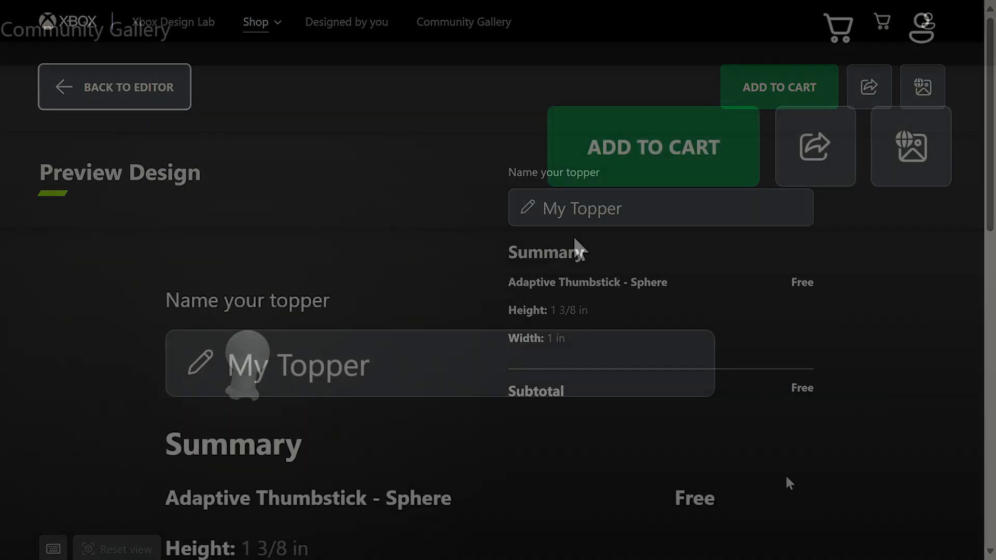
left_click(652, 147)
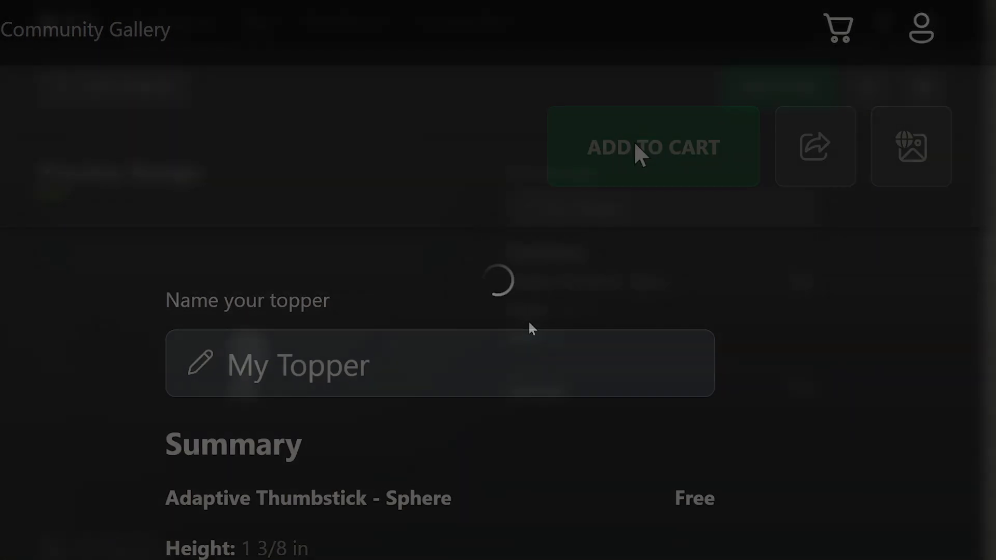
left_click(653, 146)
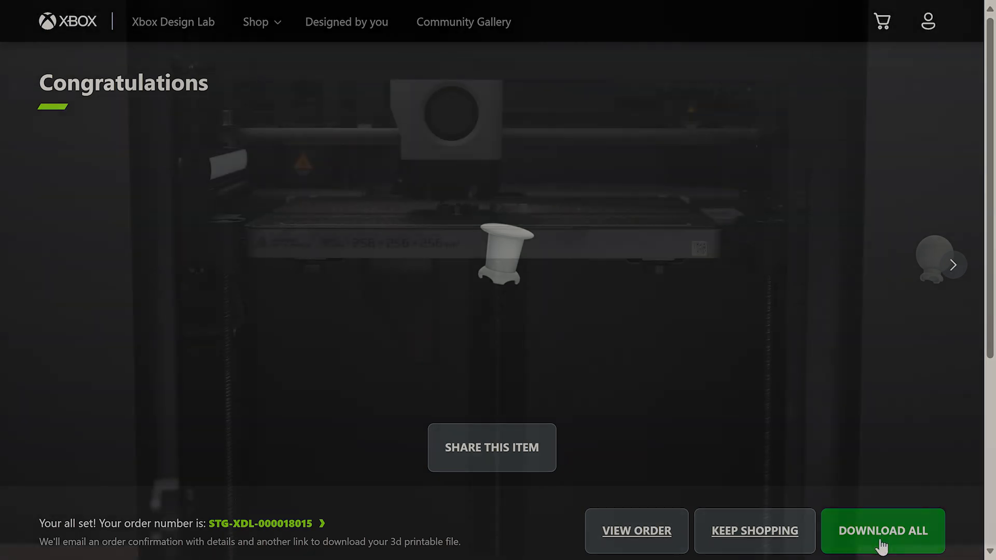
left_click(881, 531)
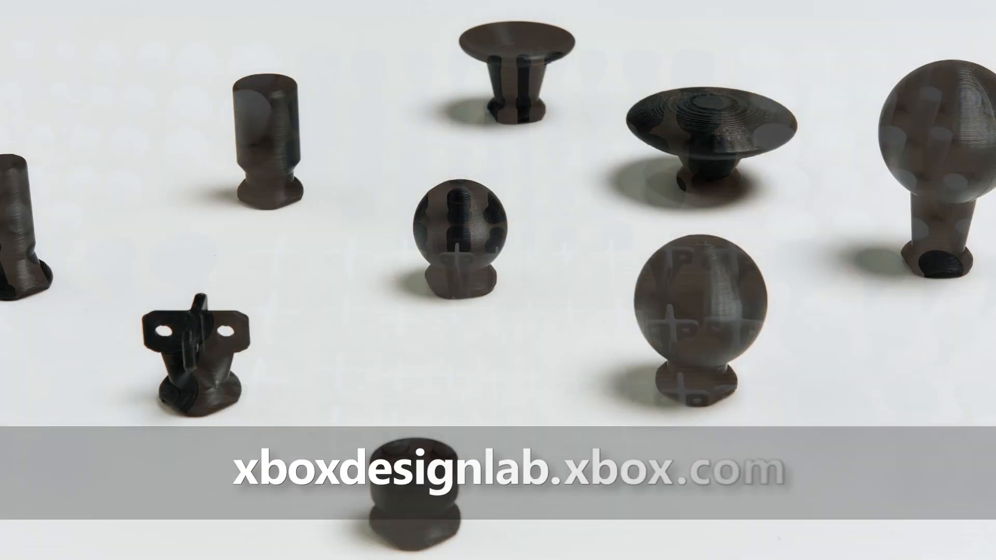